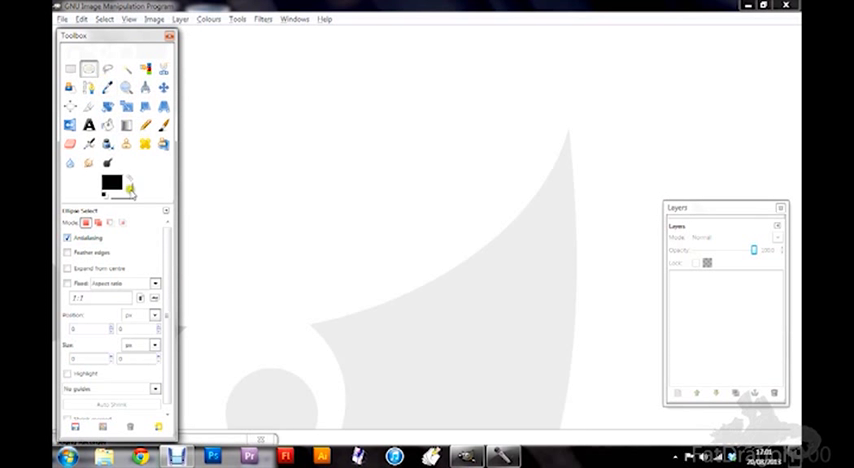
mouse_move(83, 405)
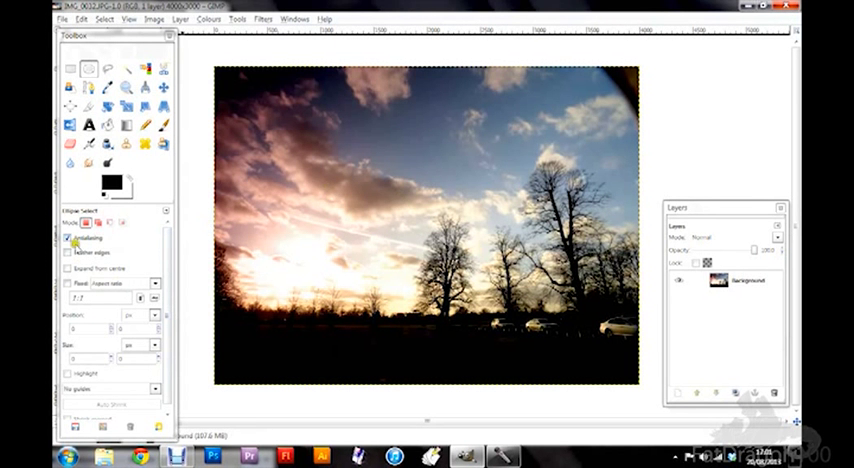
mouse_move(408, 203)
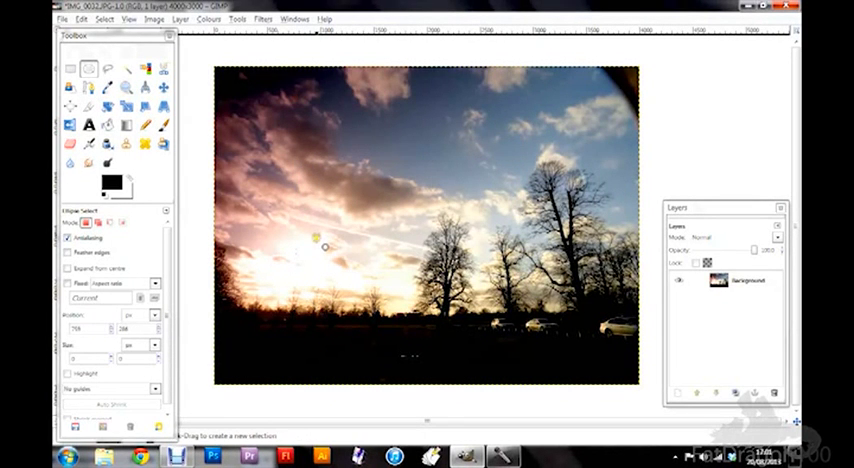
Step: Drag a circular Ellipse Select selection around the central group of silhouetted trees
left_click_drag(325, 247, 540, 327)
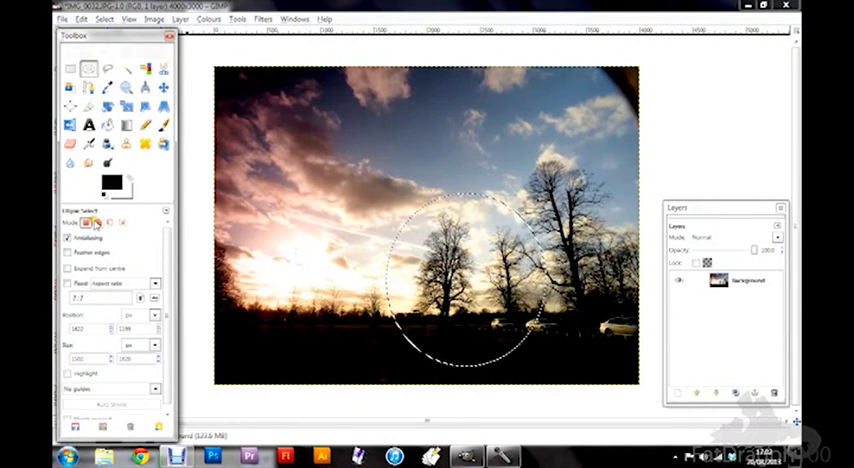
mouse_move(97, 222)
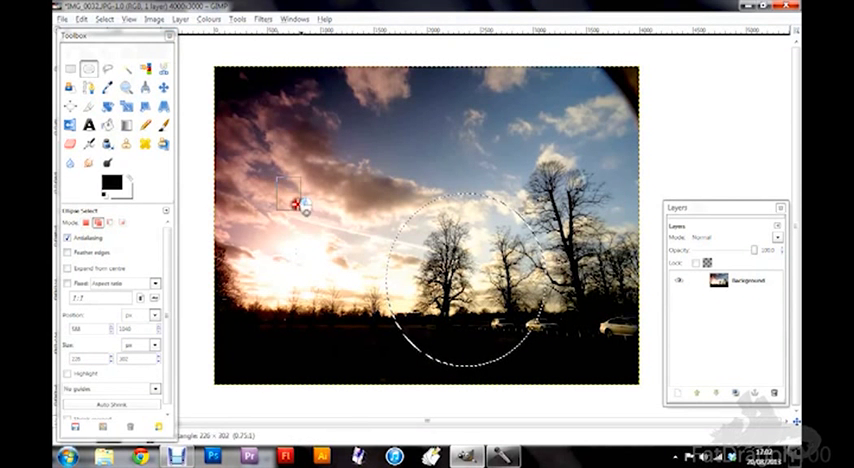
Step: In Add mode, drag a small ellipse in the cloudy sky above the trees
left_click_drag(300, 205, 400, 285)
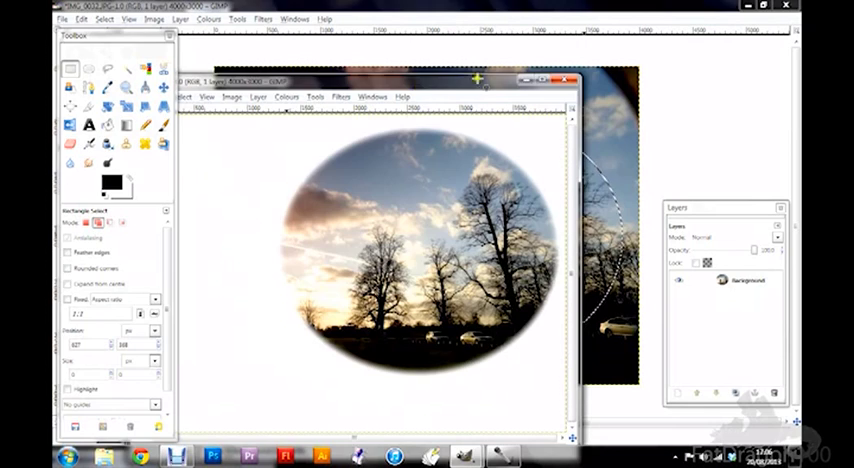
Step: Close the soft-edged oval cutout image and discard it without saving
left_click(568, 80)
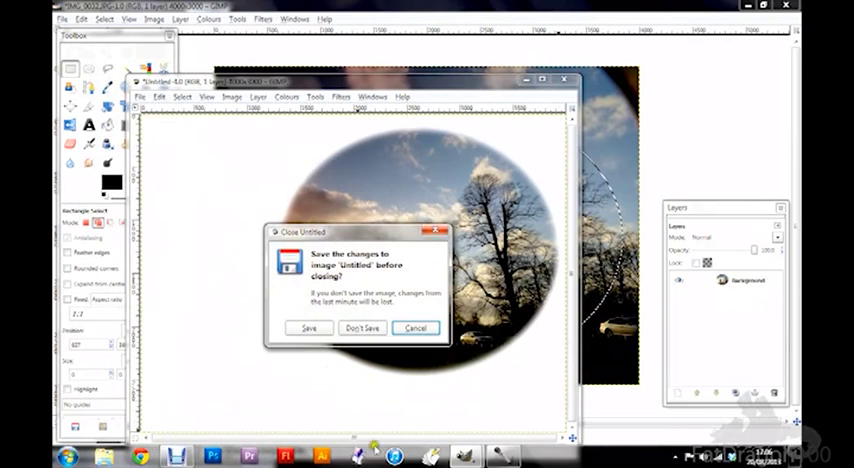
left_click(362, 327)
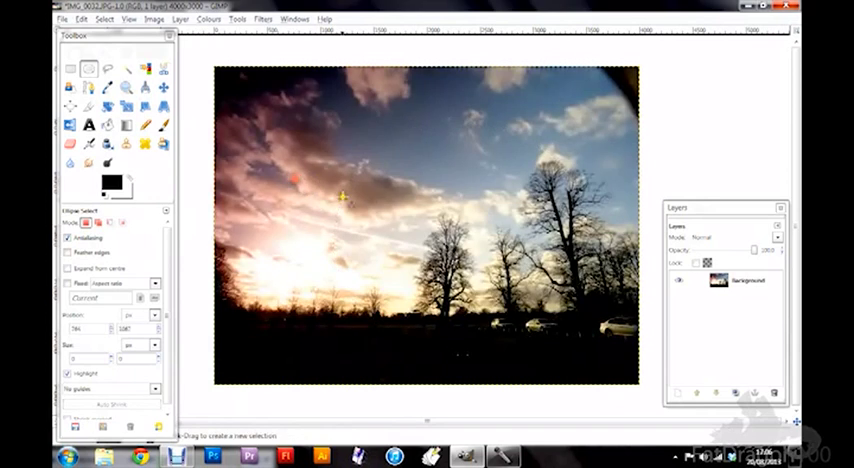
Step: Draw highlighted, centre-out ellipses over the trees, ending with a tall narrow oval
left_click_drag(355, 190, 545, 360)
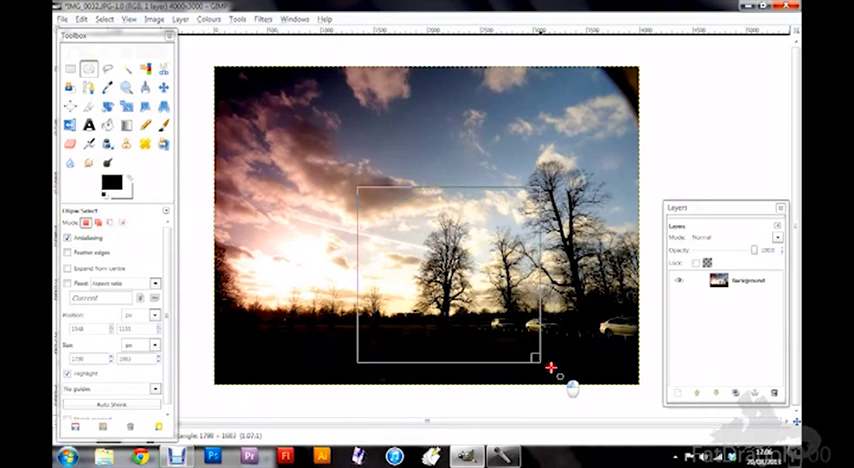
left_click_drag(550, 370, 538, 358)
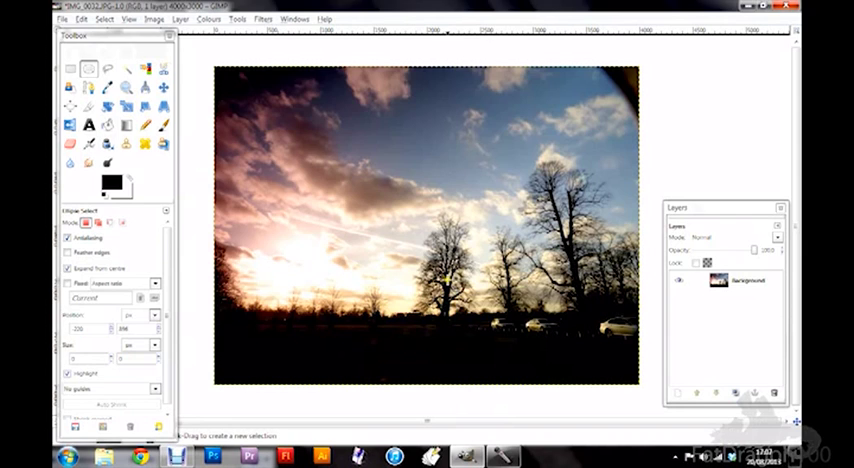
left_click_drag(363, 195, 533, 360)
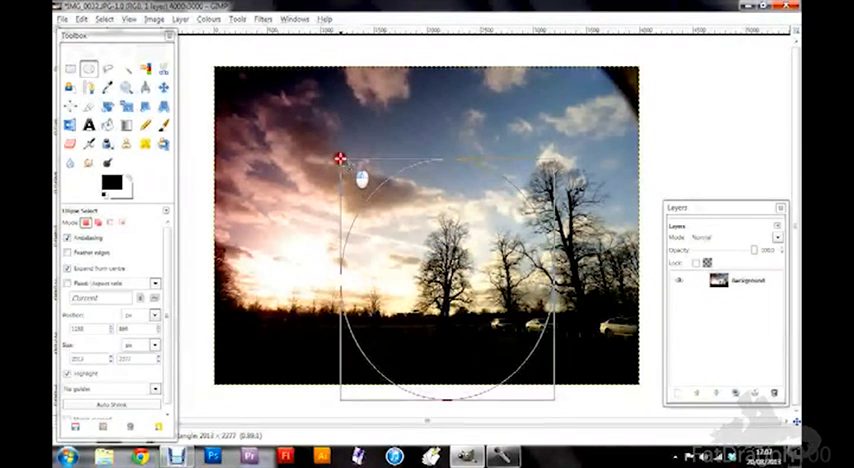
left_click_drag(340, 160, 358, 200)
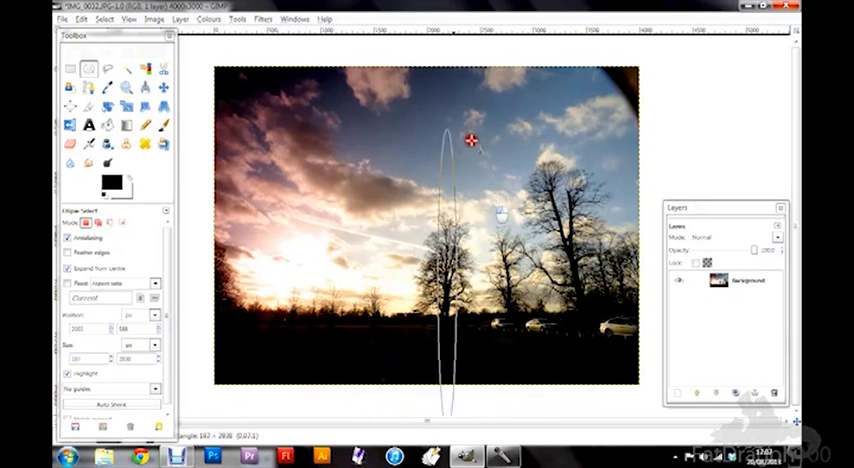
left_click_drag(470, 139, 513, 216)
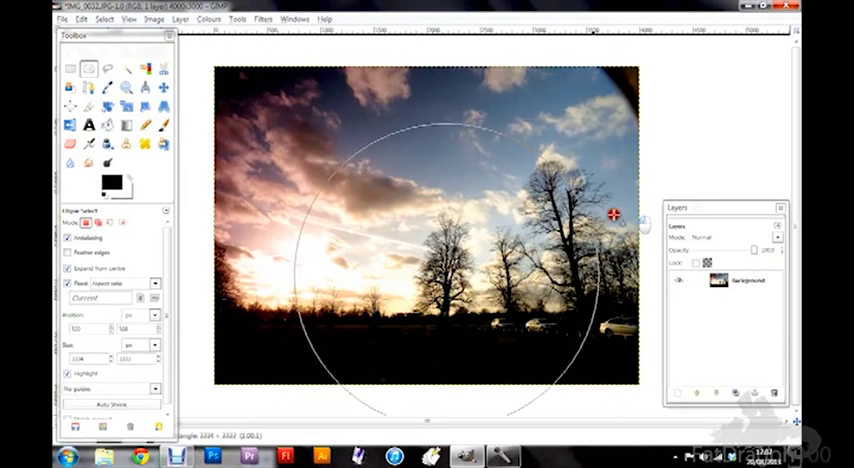
Step: With Fixed Aspect ratio on, drag a perfect circle over the trees and copy it
left_click_drag(613, 213, 350, 203)
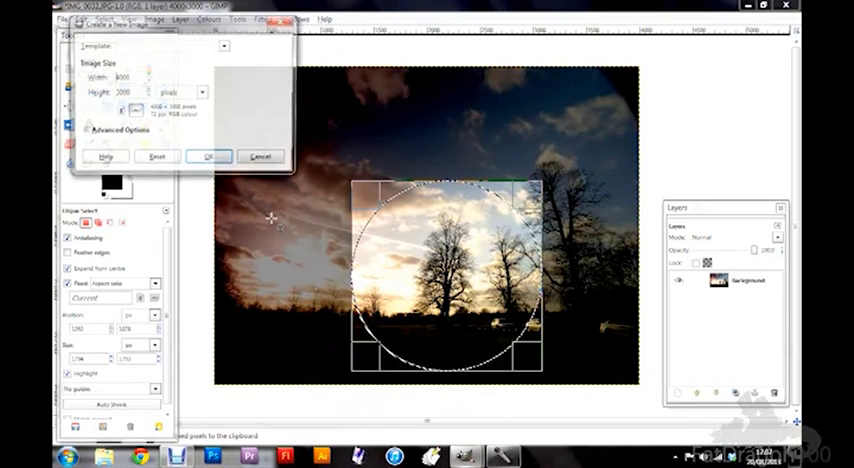
left_click(209, 156)
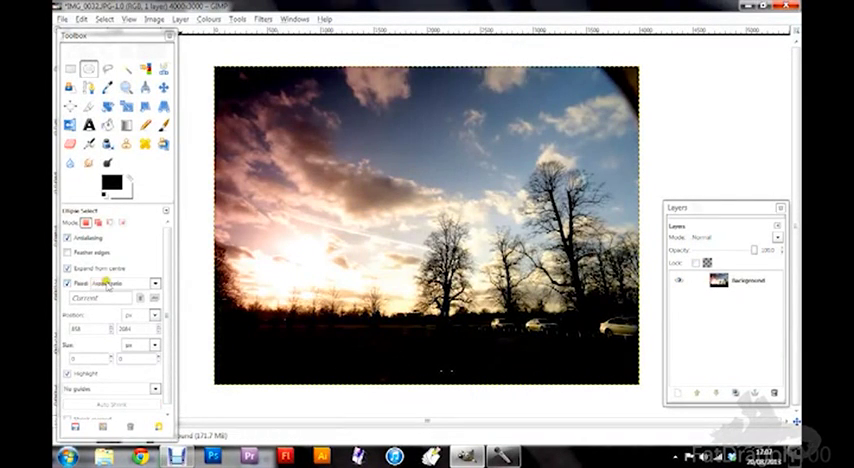
Step: Set the Fixed constraint to Size 1000×1000 with Expand from centre off
left_click(130, 283)
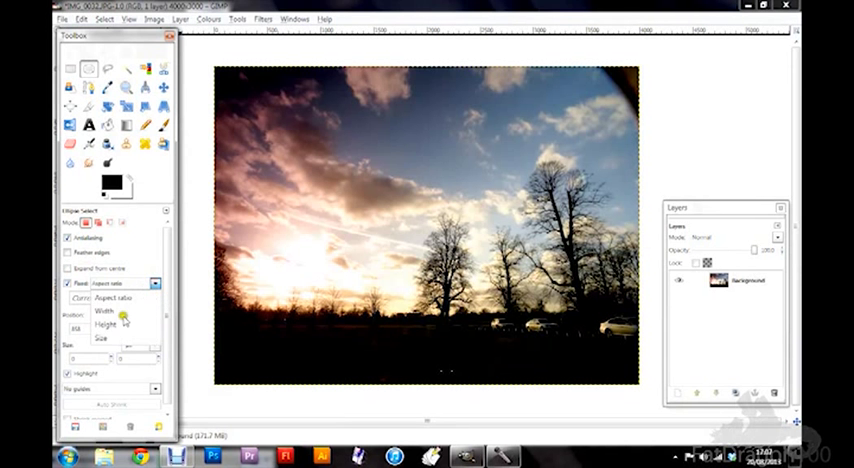
left_click(120, 283)
type("1000x1000")
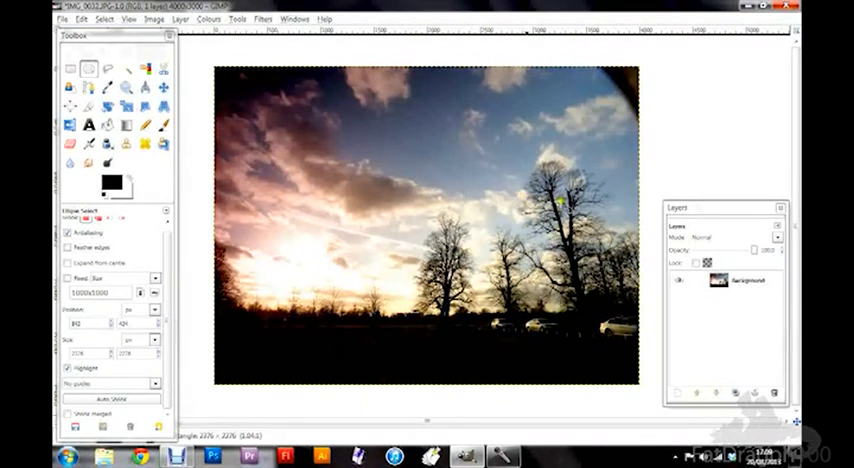
Step: Draw and resize ellipses showing centre-line guides over the trees and bright sky
left_click_drag(305, 113, 552, 353)
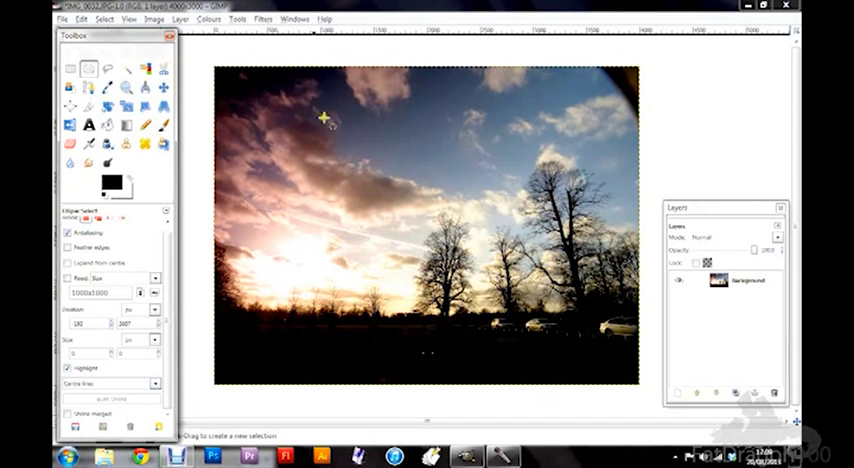
left_click_drag(322, 118, 548, 343)
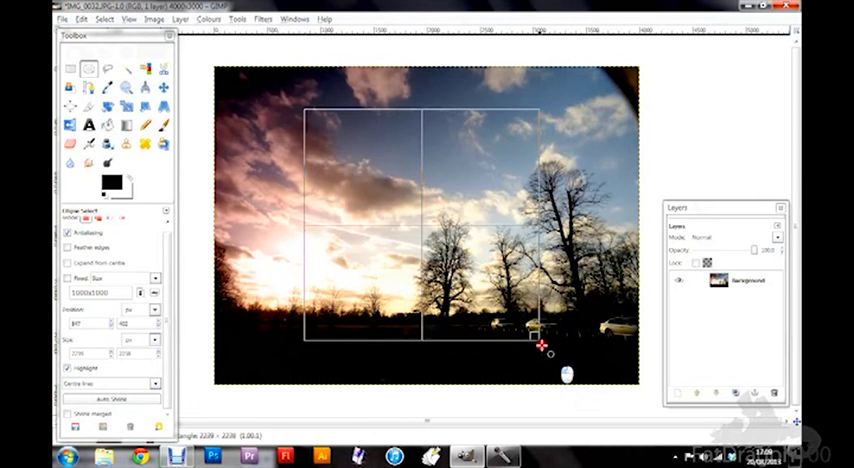
left_click_drag(540, 345, 590, 385)
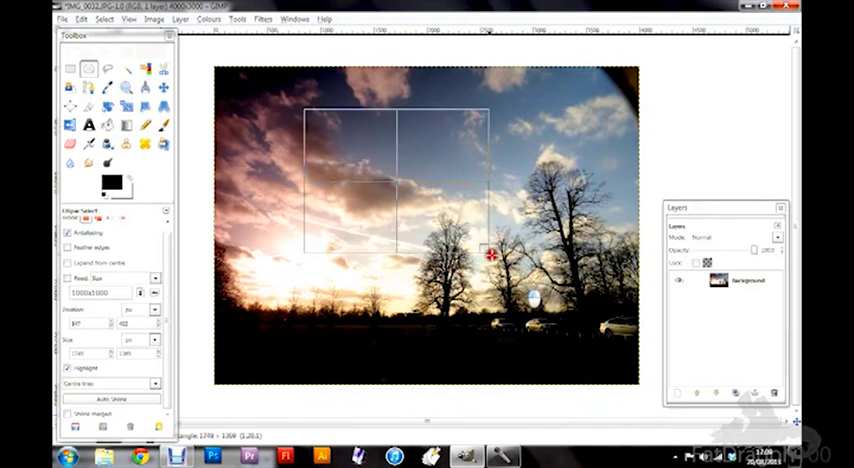
left_click_drag(490, 255, 645, 270)
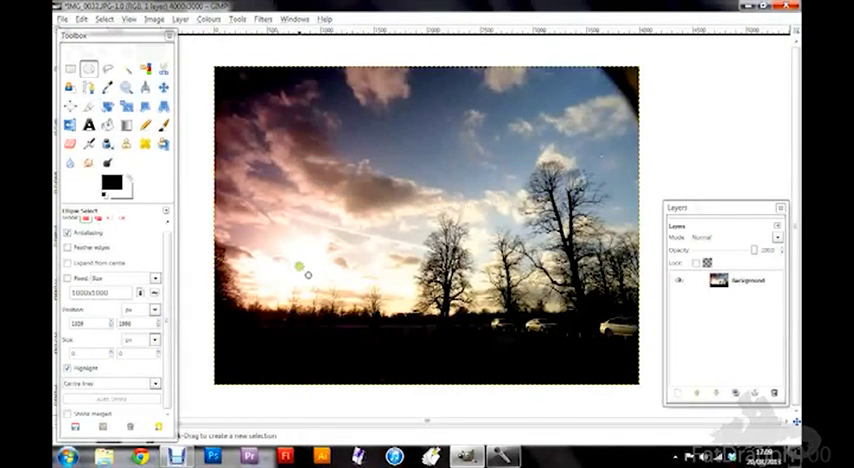
Step: Paste a wide oval of the sunlit sky into a new image, then discard it unsaved
left_click_drag(300, 267, 385, 312)
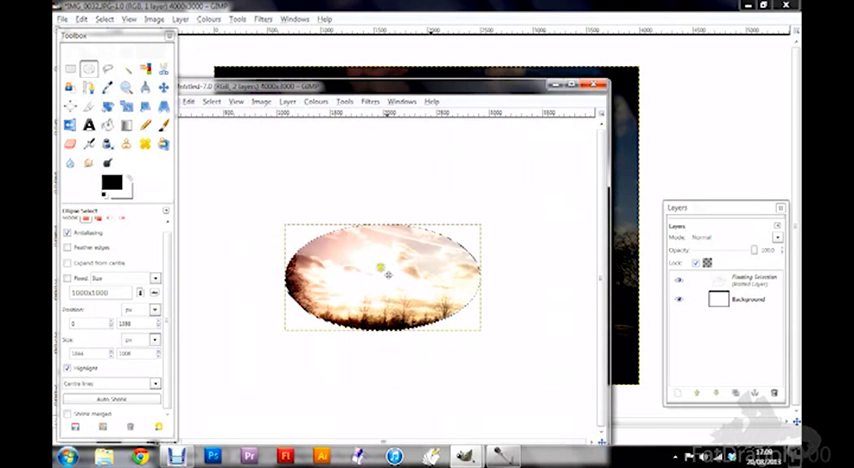
left_click(594, 84)
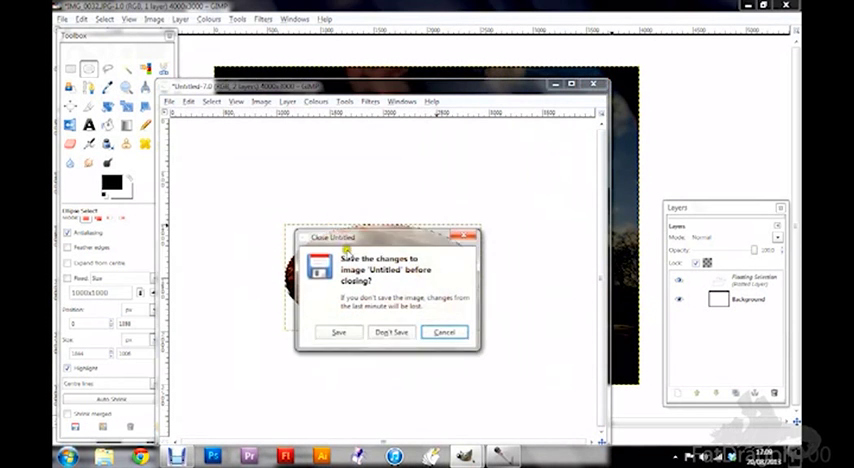
left_click(391, 331)
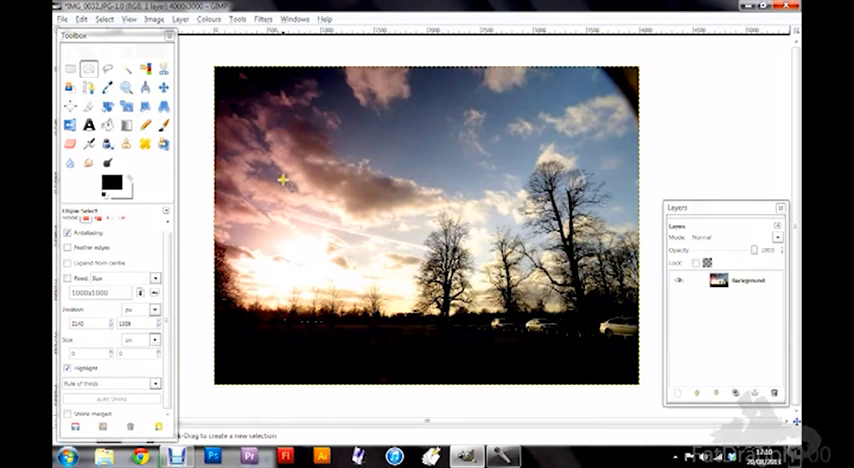
Step: Outline an ellipse over the bright sky and central trees and paste it as a new image
left_click_drag(283, 180, 527, 350)
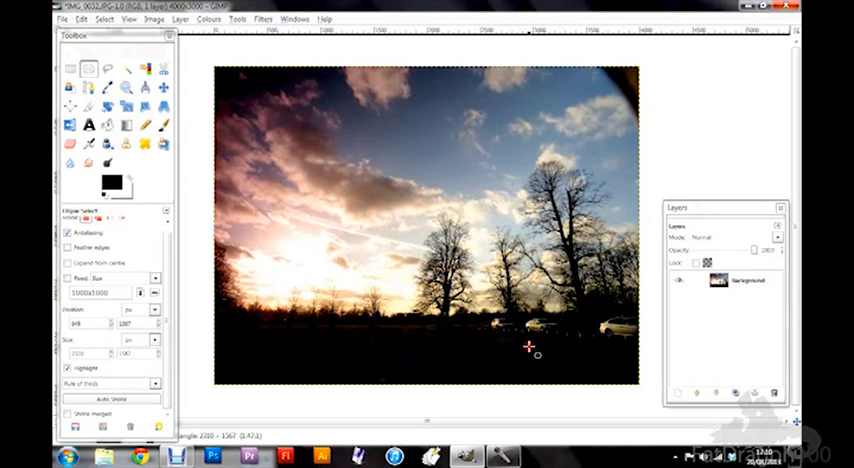
left_click_drag(283, 180, 535, 350)
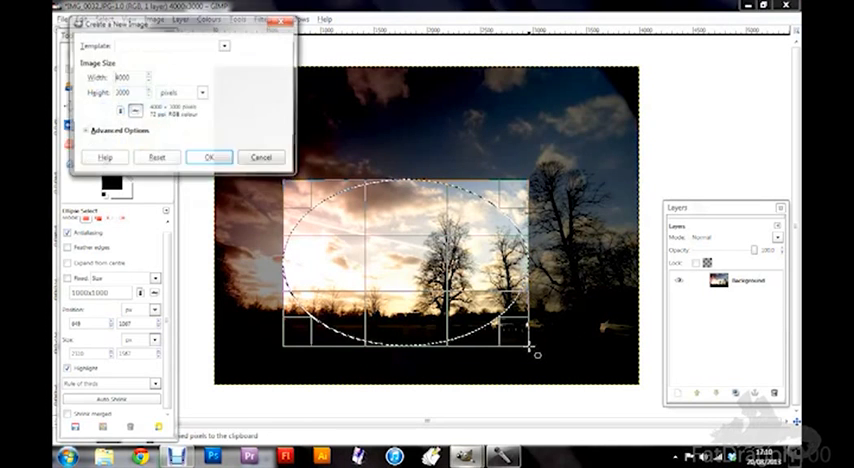
left_click(209, 157)
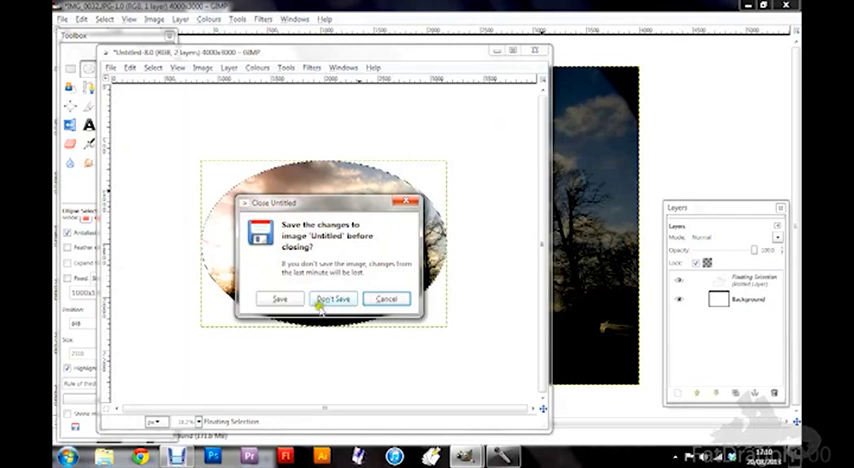
Step: Discard the untitled cutout images without saving and cancel the New Image dialog
left_click(333, 298)
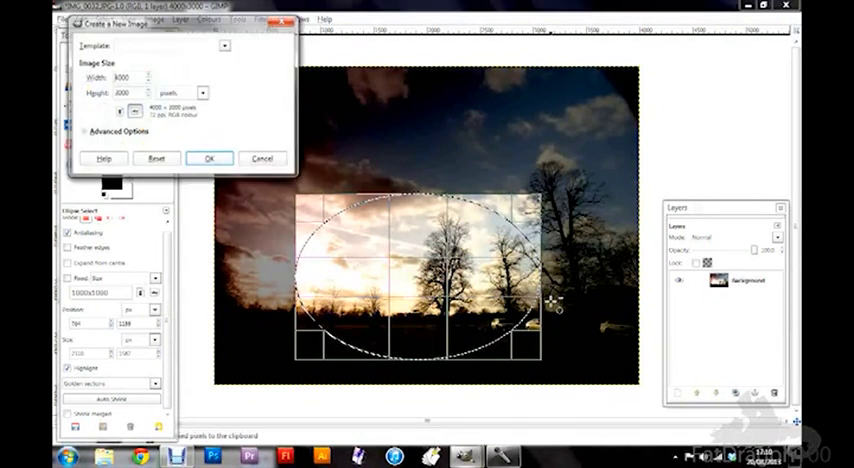
left_click(209, 158)
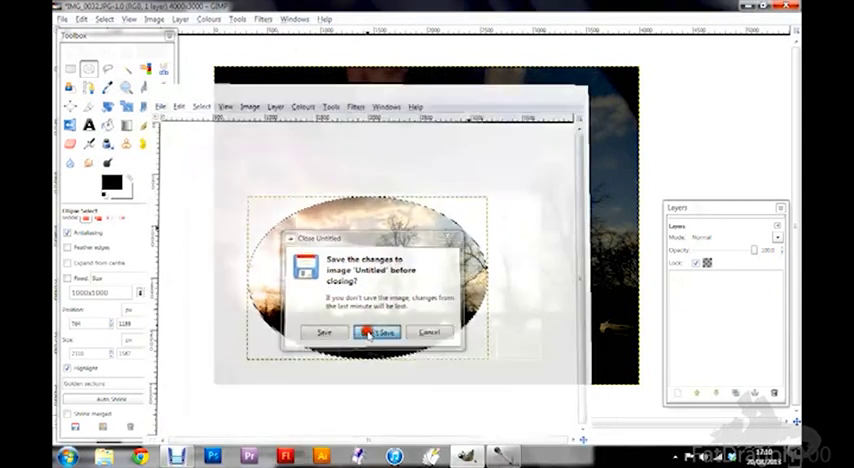
left_click(378, 331)
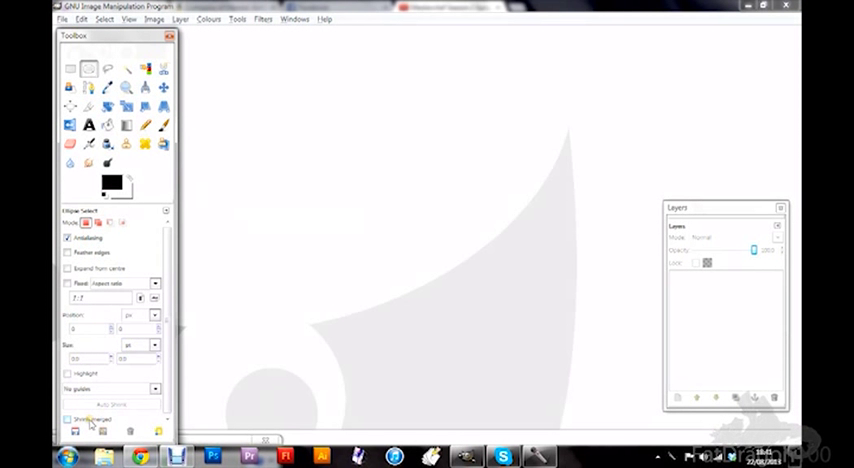
mouse_move(393, 192)
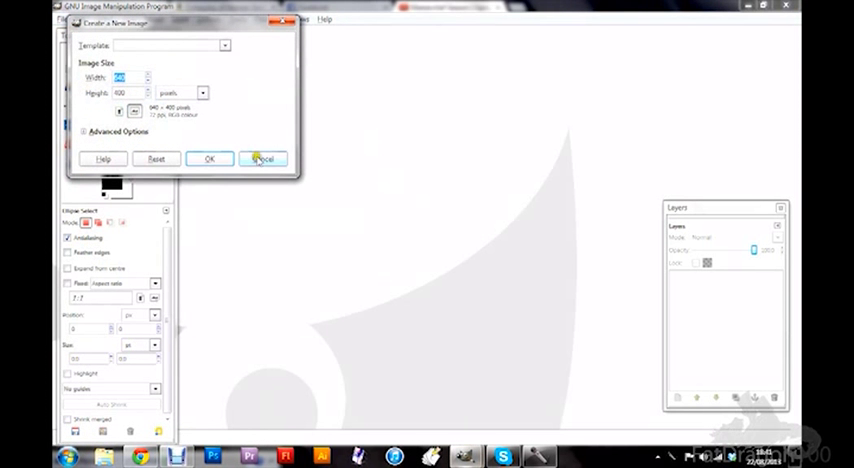
Step: Create a 640×400 image, show the Layers panel, and add two transparent layers
left_click(209, 158)
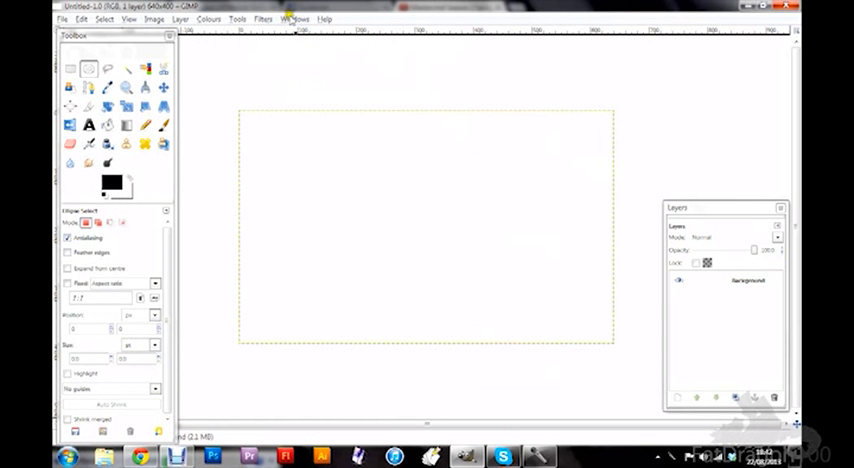
left_click(294, 18)
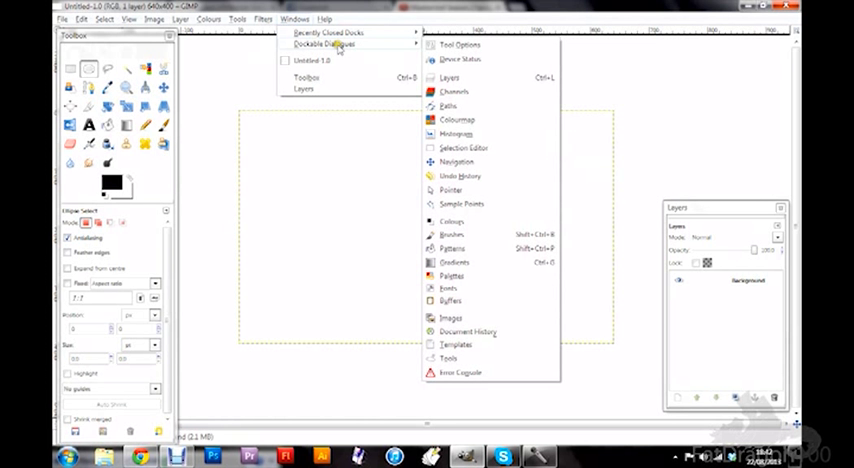
mouse_move(450, 78)
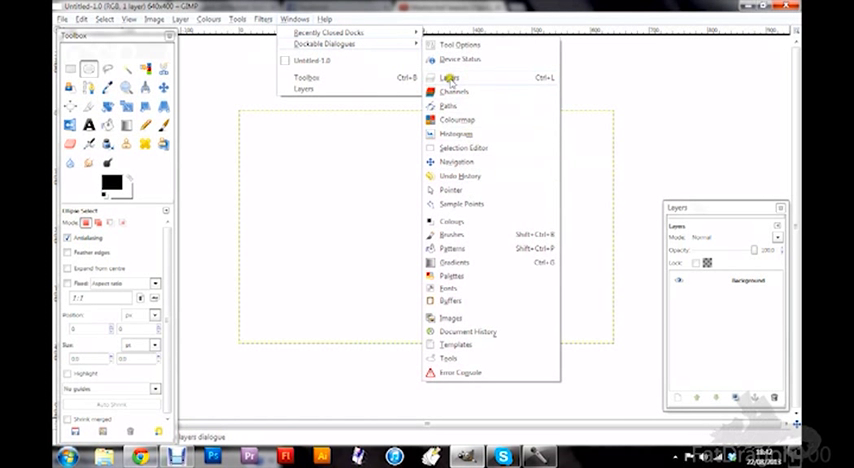
left_click(449, 78)
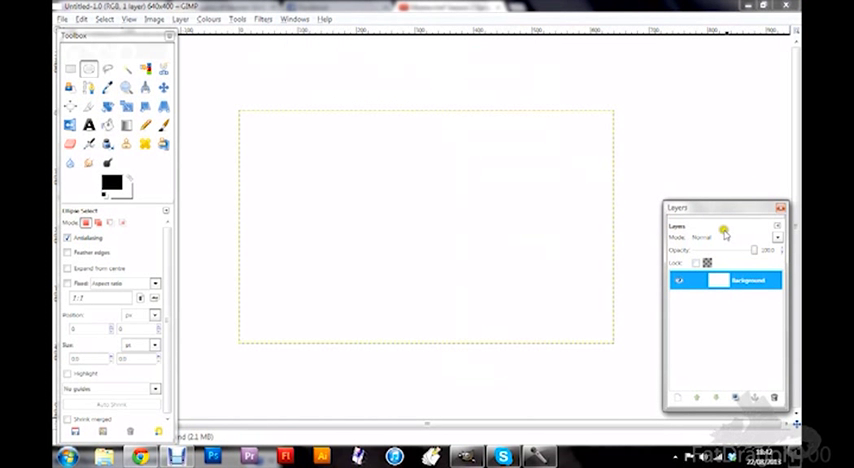
mouse_move(700, 315)
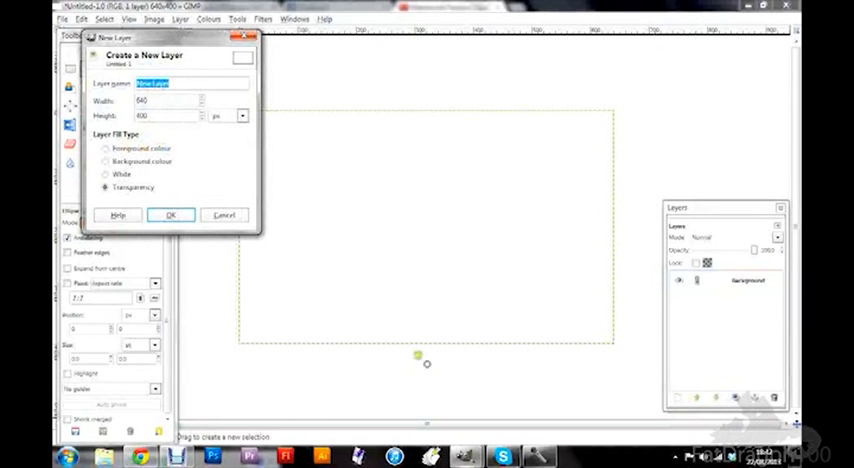
left_click(170, 214)
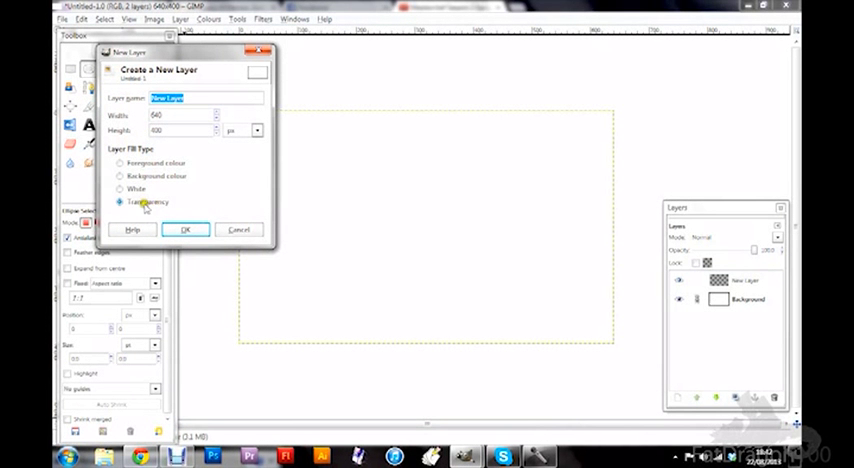
left_click(185, 229)
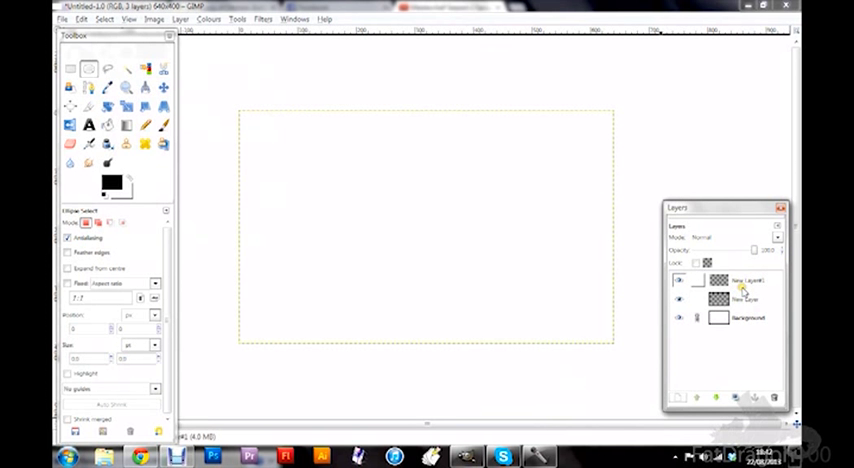
Step: Name the lower transparent layer Blue and the top one Red, then select Blue
left_click(745, 299)
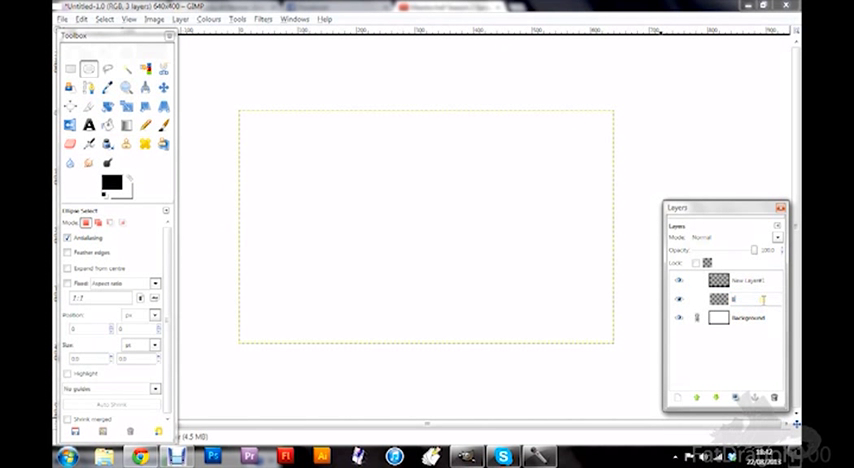
left_click(748, 280)
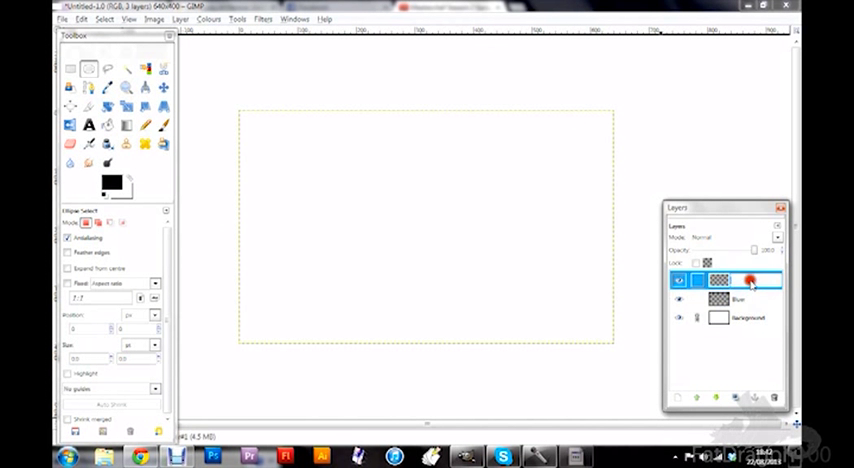
left_click(738, 298)
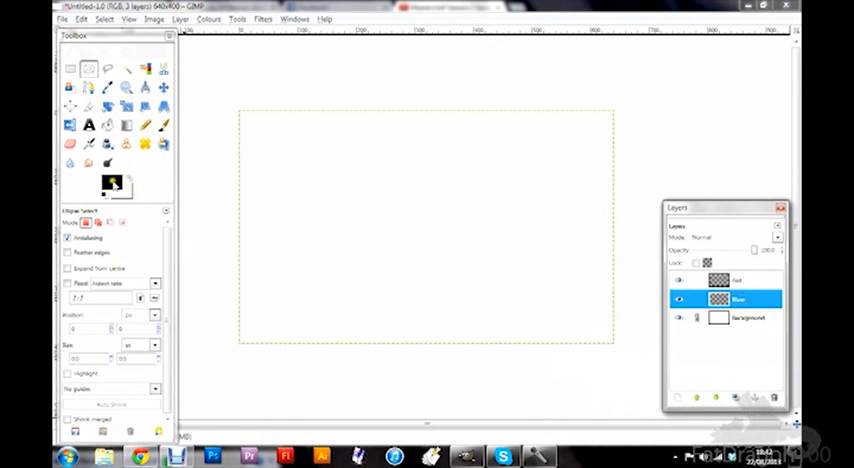
Step: Paint the sun in blue, then switch to the Red layer and paint a red smile curve
left_click(109, 184)
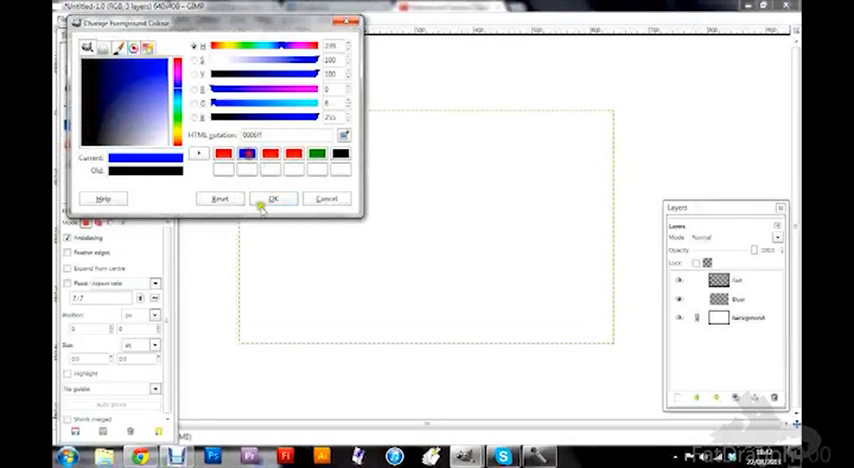
left_click(274, 197)
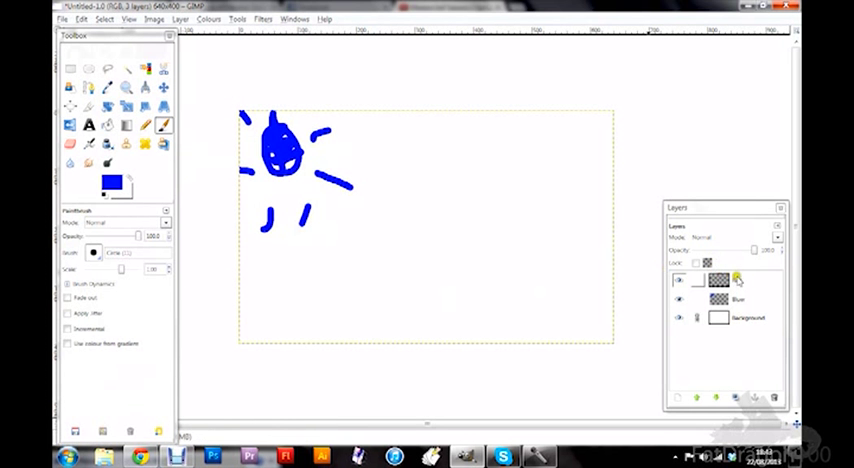
left_click(107, 183)
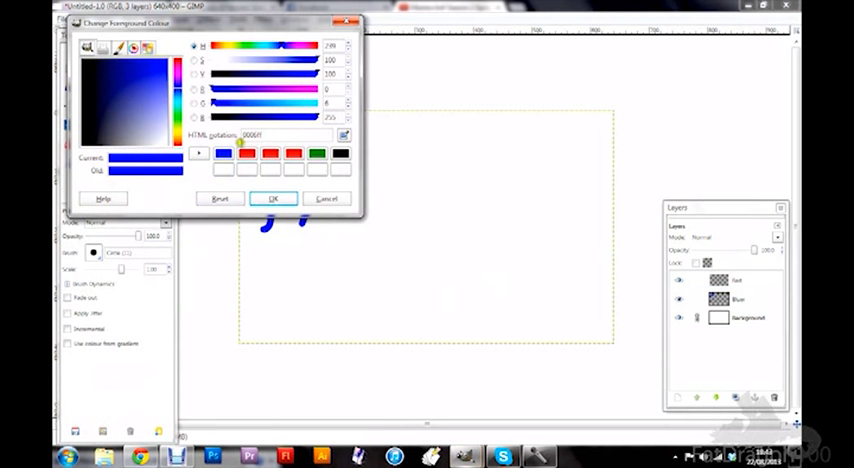
left_click(273, 198)
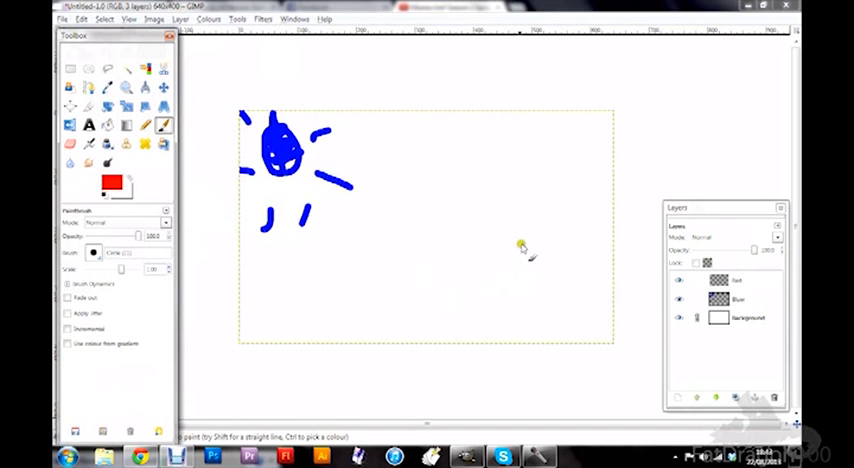
left_click_drag(540, 215, 525, 318)
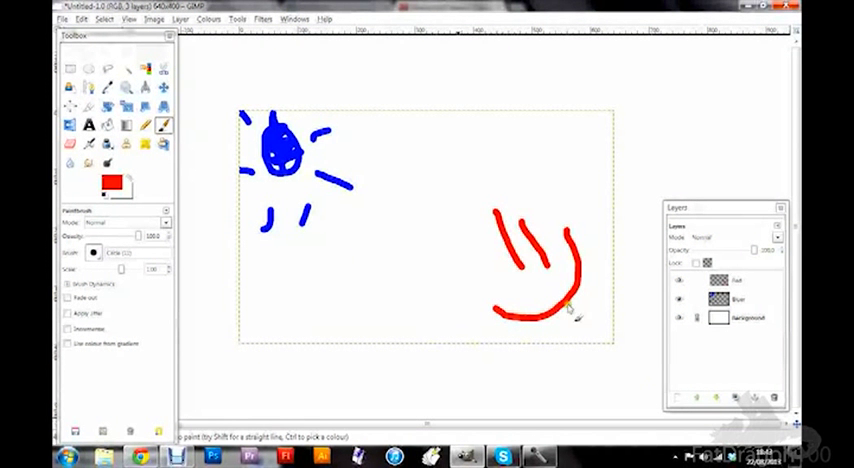
mouse_move(71, 69)
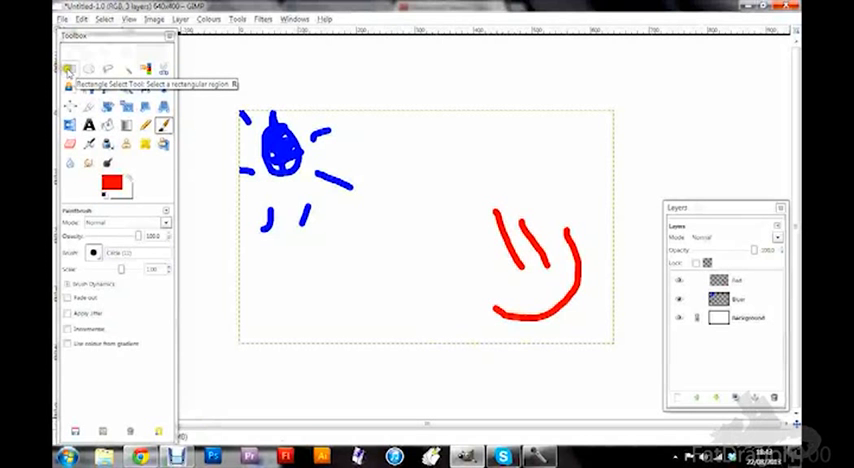
Step: Drag a rectangular selection across the sun area, then make the Blue layer active
left_click(89, 70)
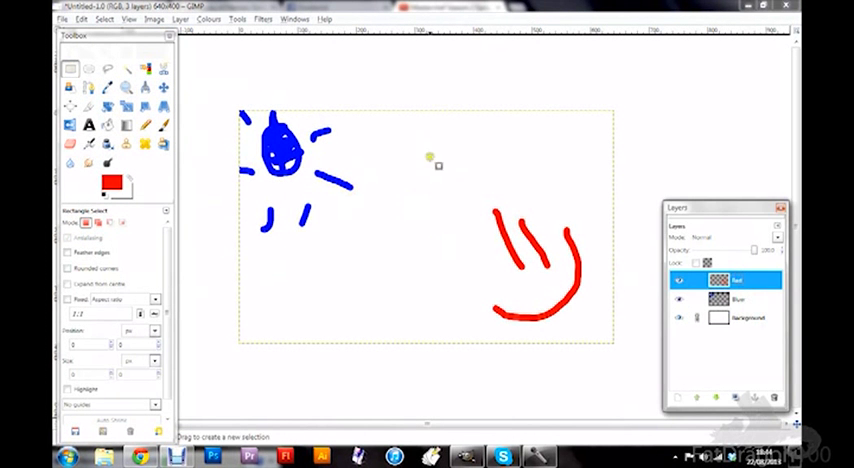
left_click_drag(425, 150, 645, 380)
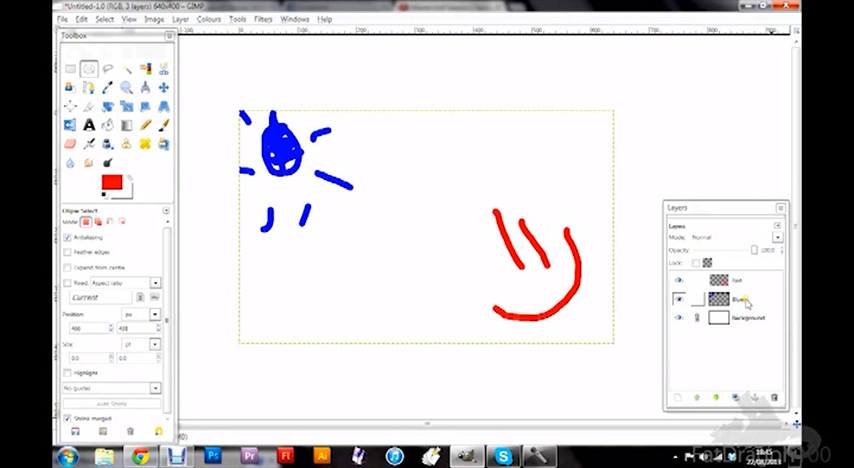
left_click(745, 318)
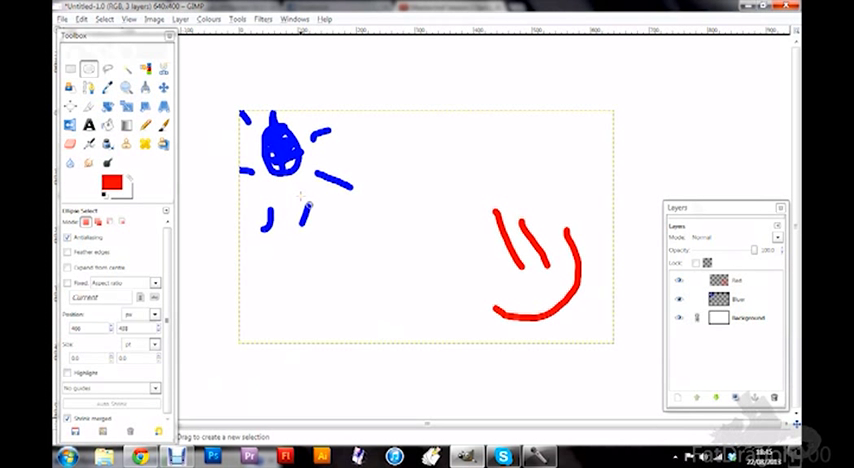
mouse_move(310, 200)
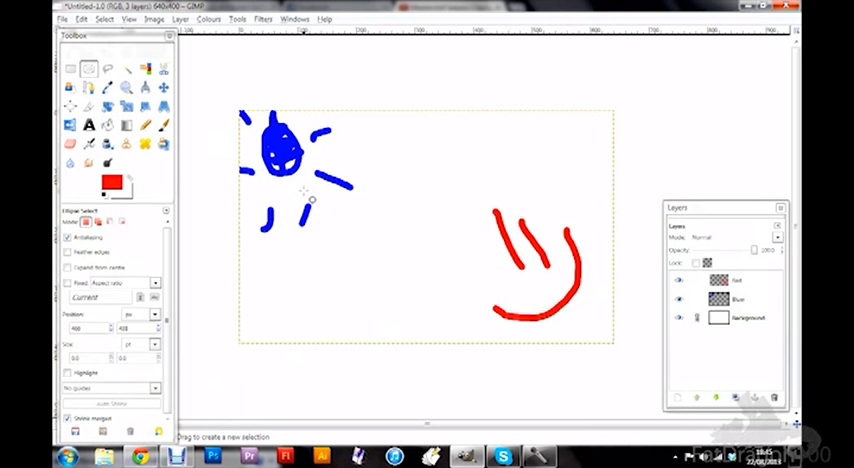